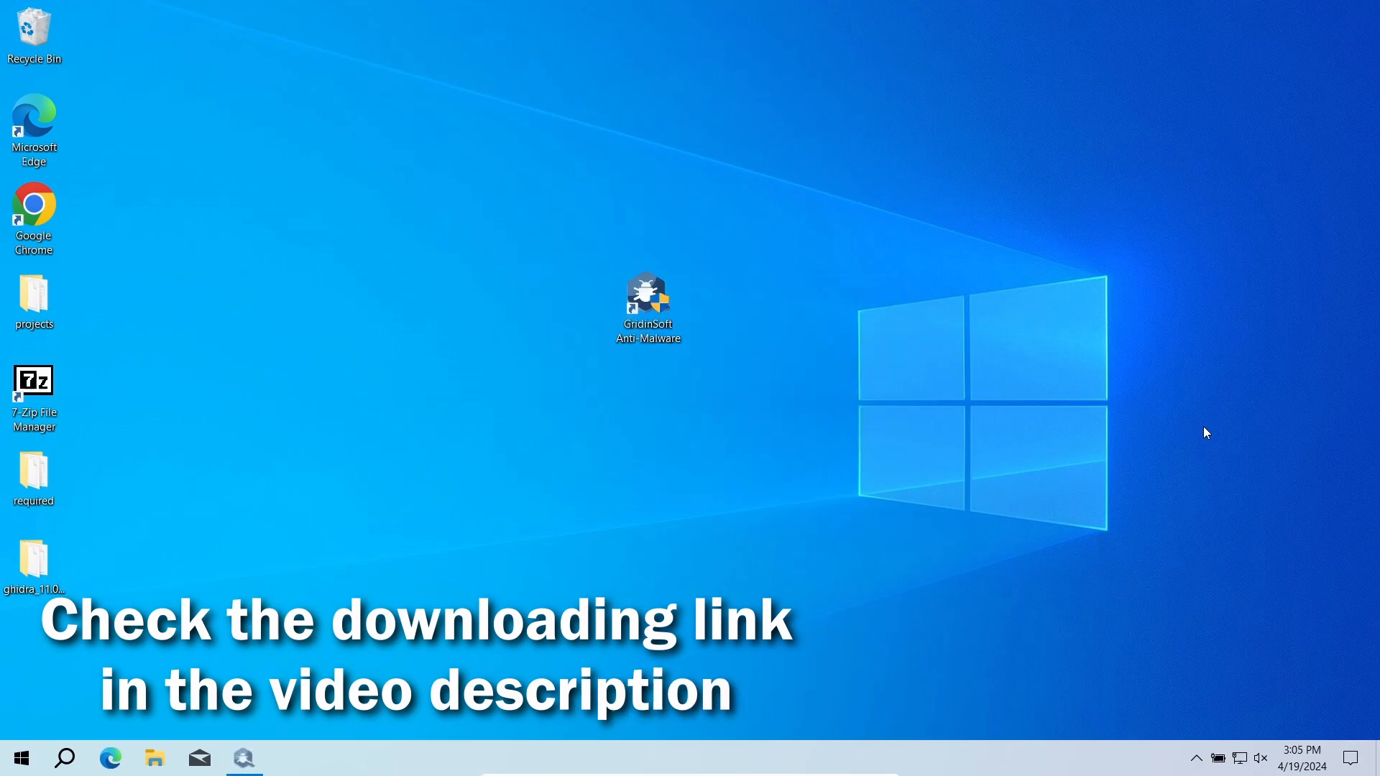
Launch Gridinsoft Anti-Malware from its desktop shortcut and let the full scan finish.
double_click(648, 302)
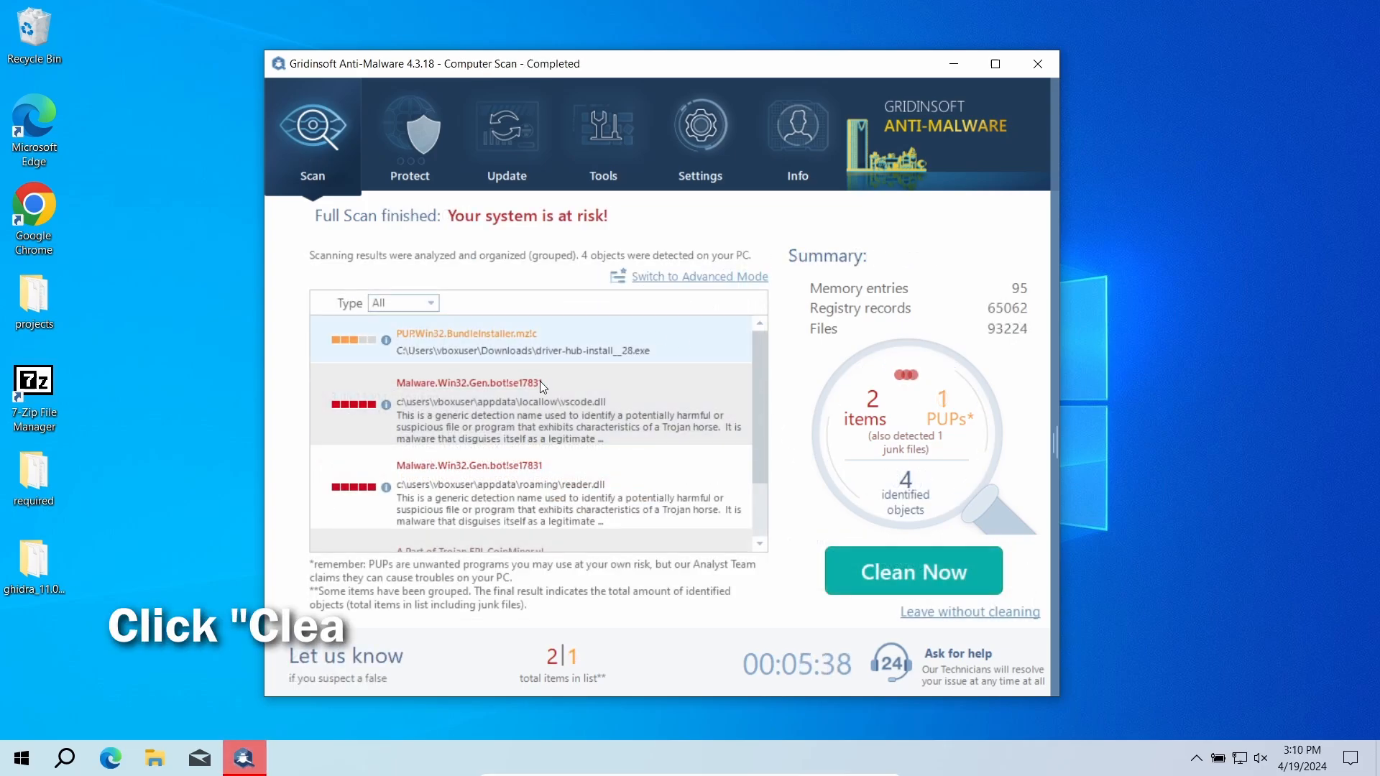
Clean the four detected threats, dismiss the removal summary, and return to Start Scan.
click(913, 570)
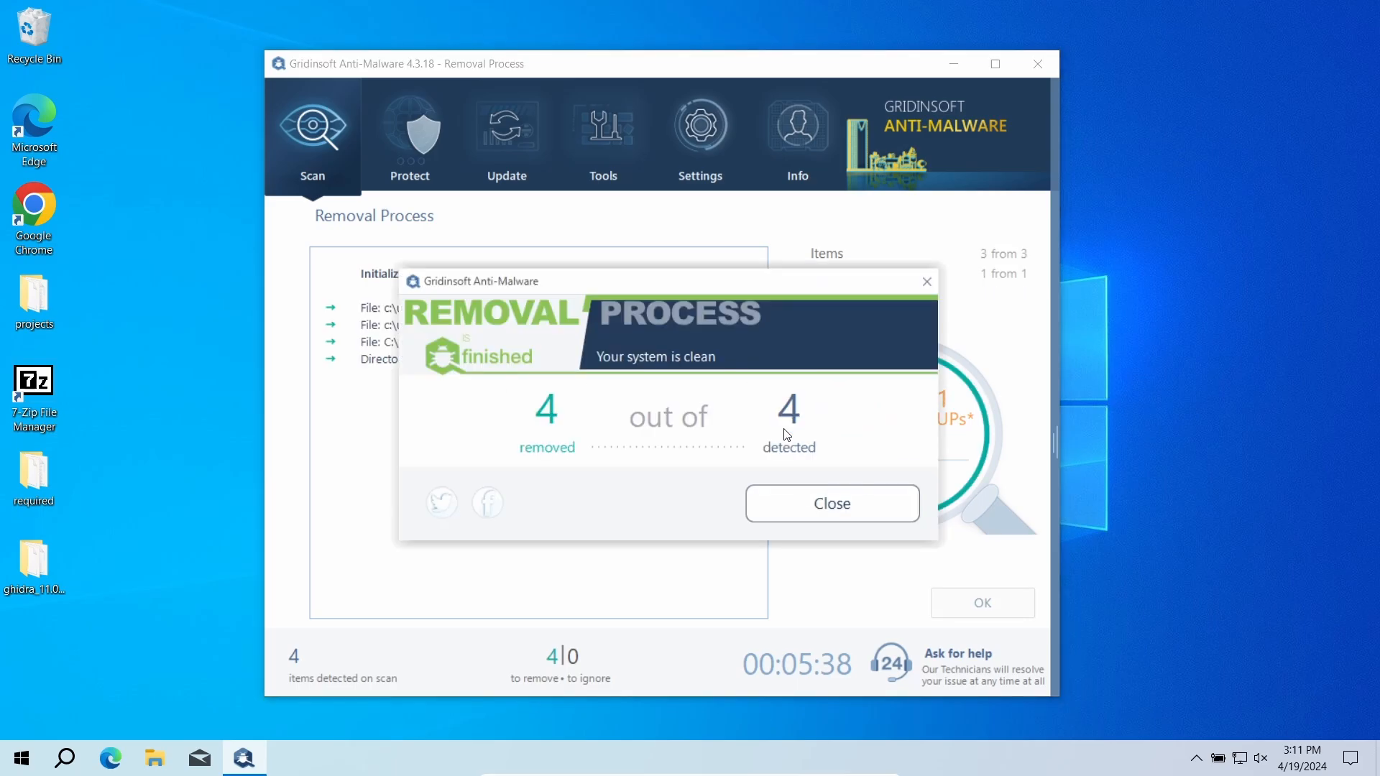
click(831, 503)
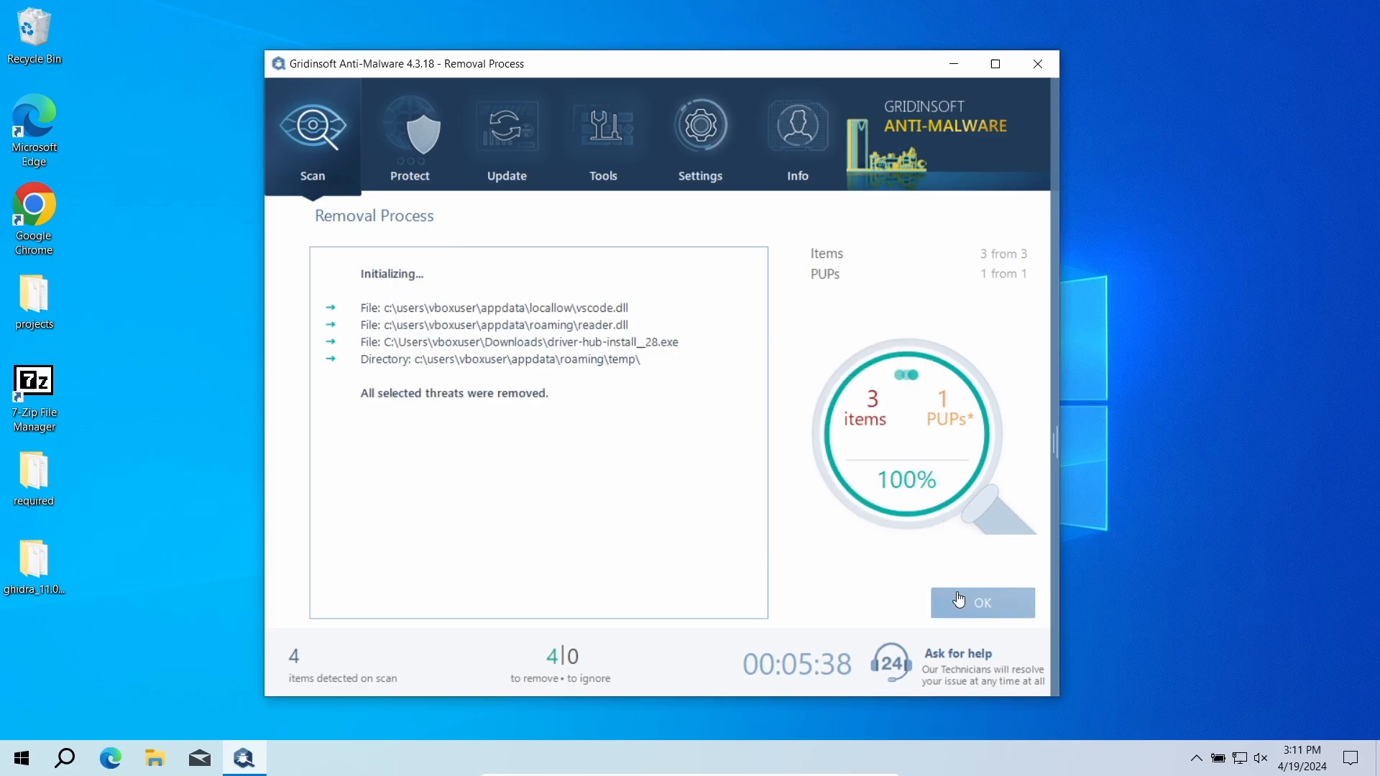
click(981, 603)
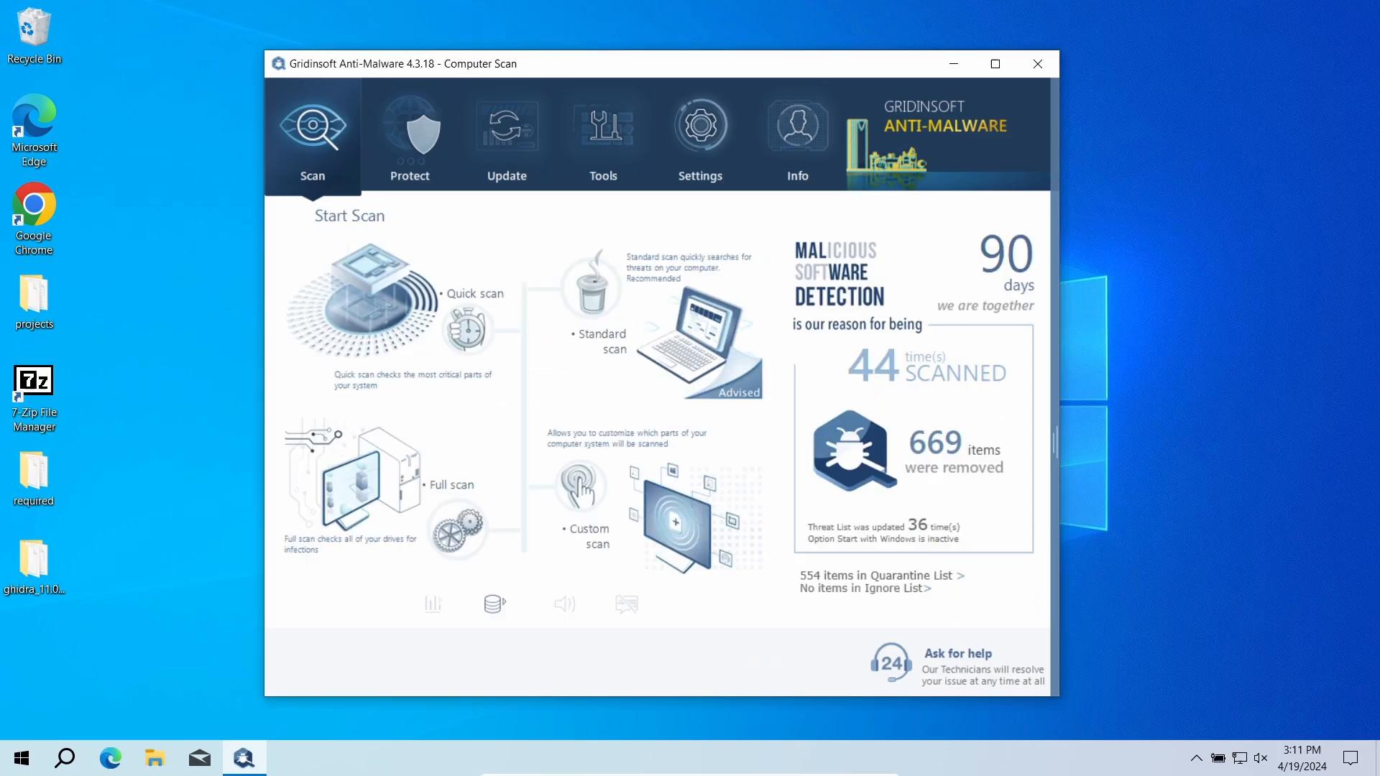